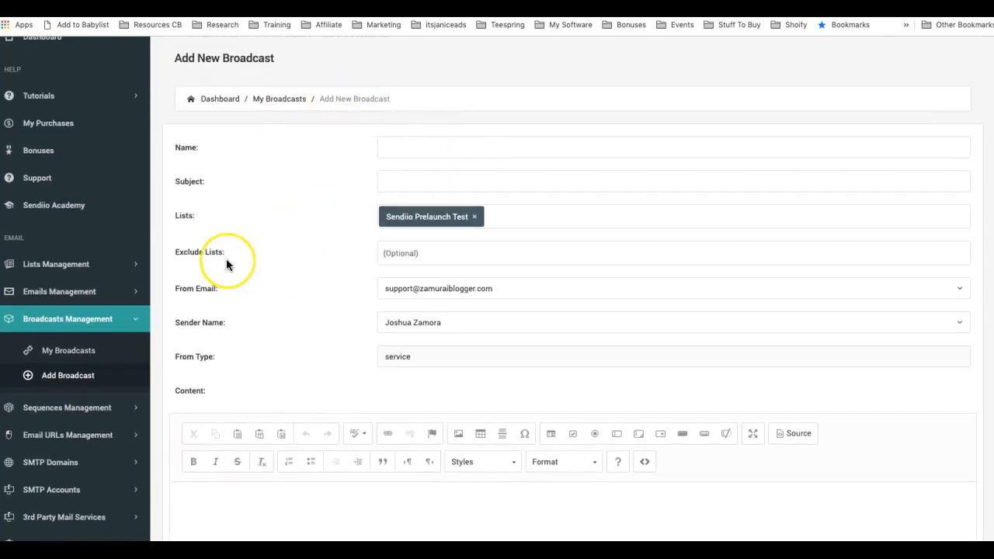
mouse_move(575, 210)
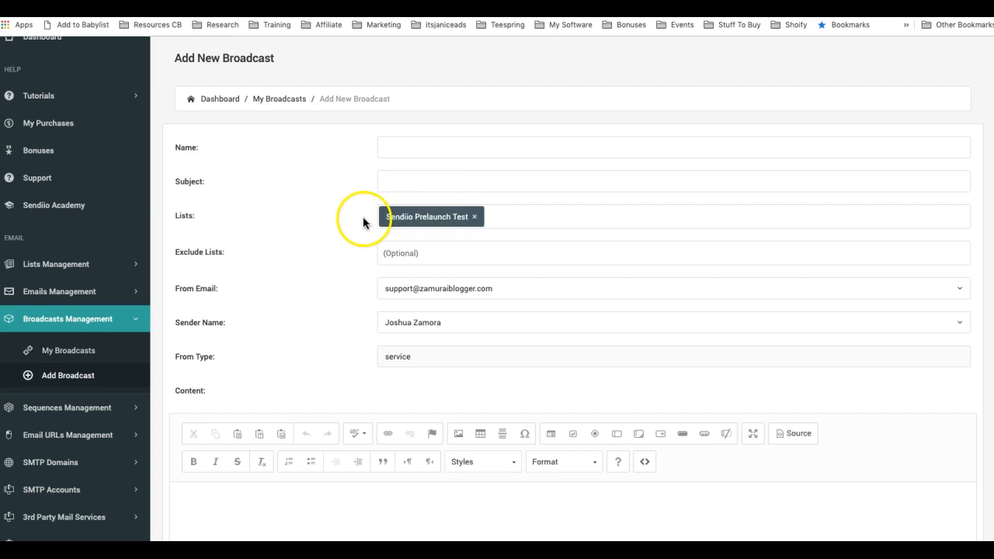
Scroll down the broadcast form to the Available Fields and Content editor.
scroll("down", 3)
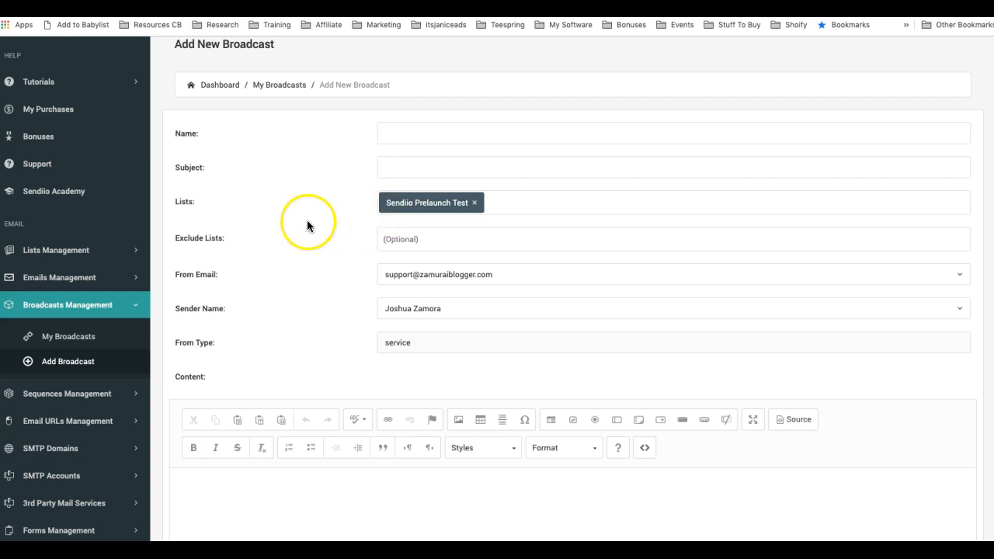
scroll("down", 3)
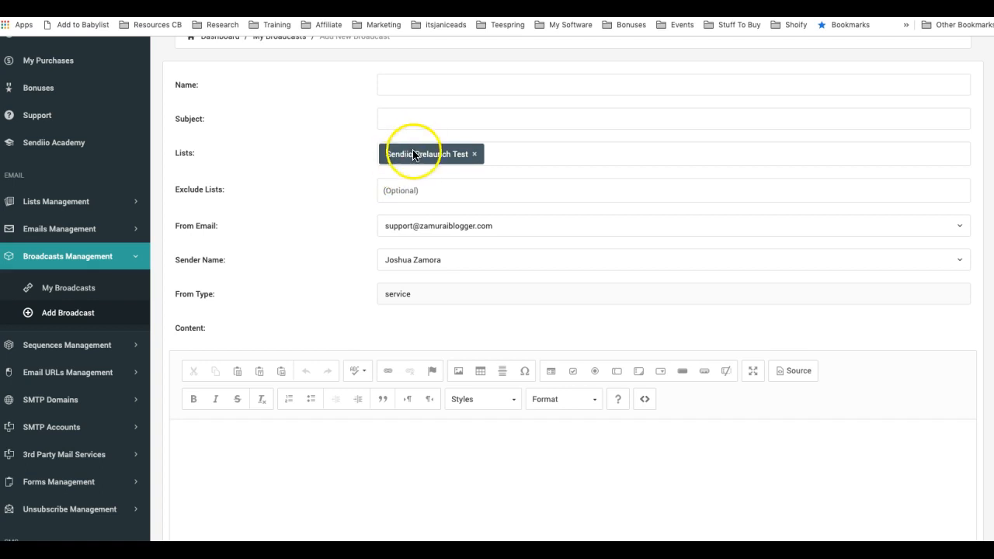
scroll("down", 3)
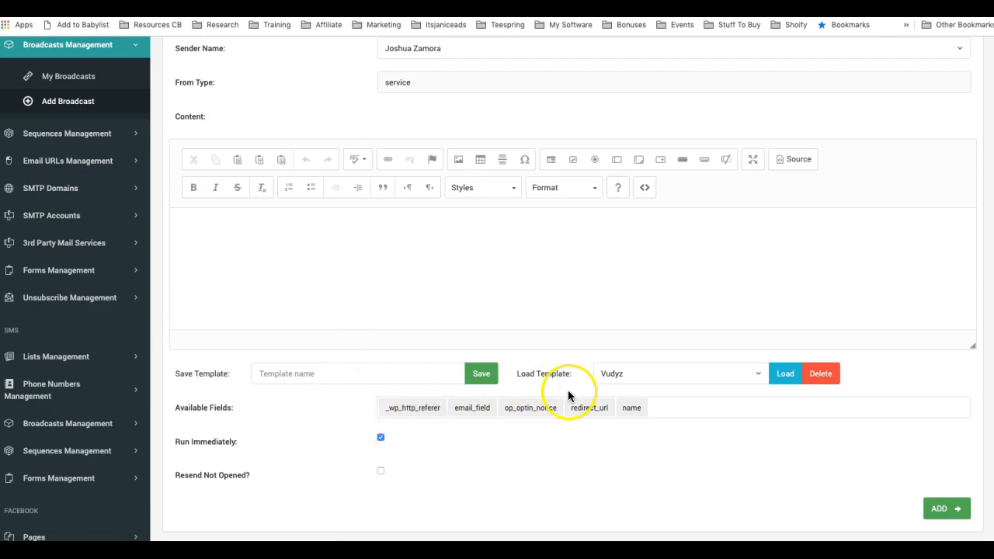
left_click(631, 407)
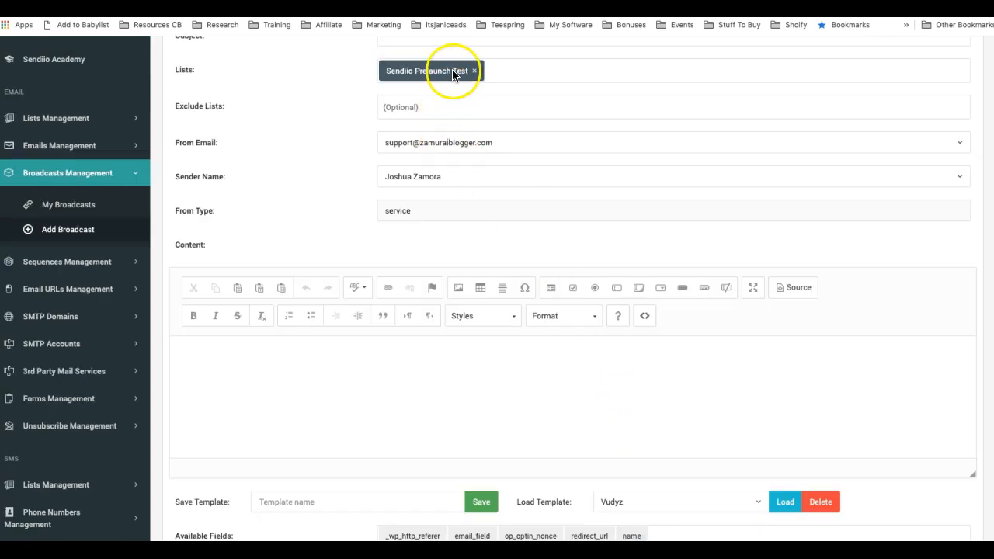
scroll("down", 3)
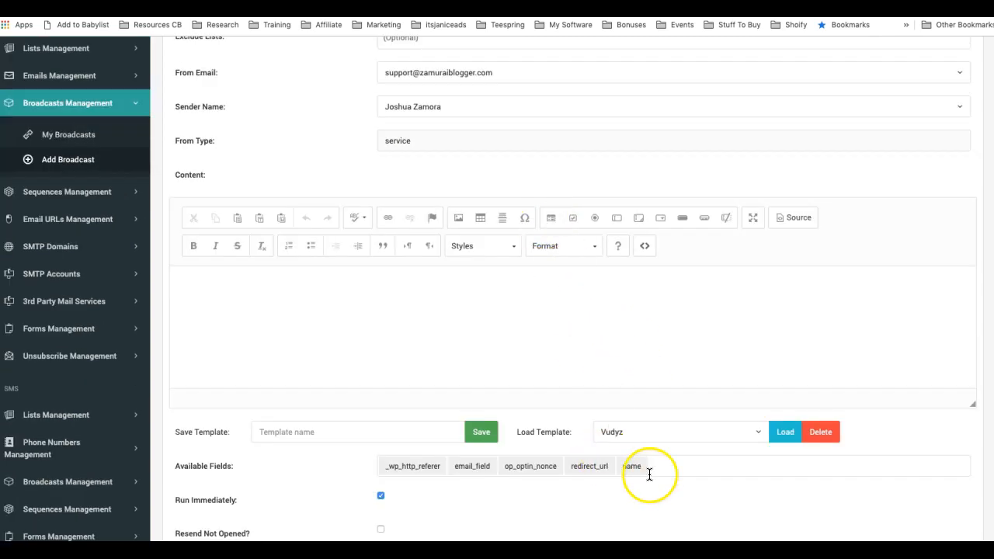
Begin the email body with the greeting "Hey %name%," using the copied name merge field.
left_click(630, 466)
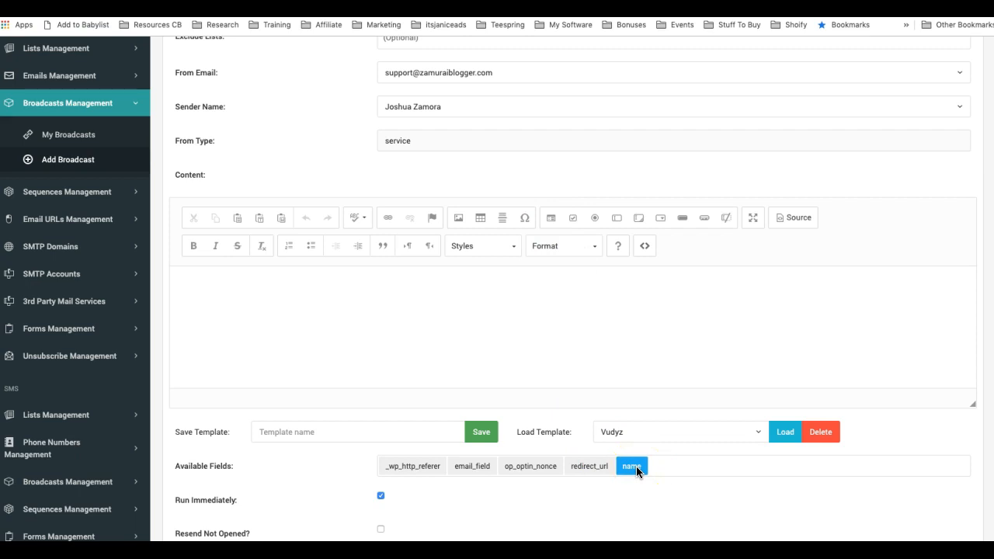
left_click(631, 466)
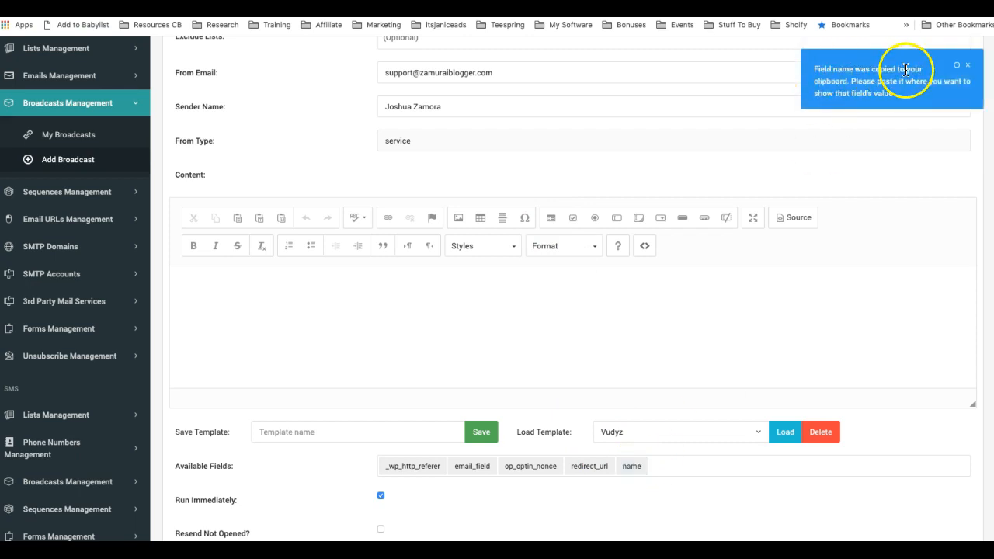
left_click(283, 286)
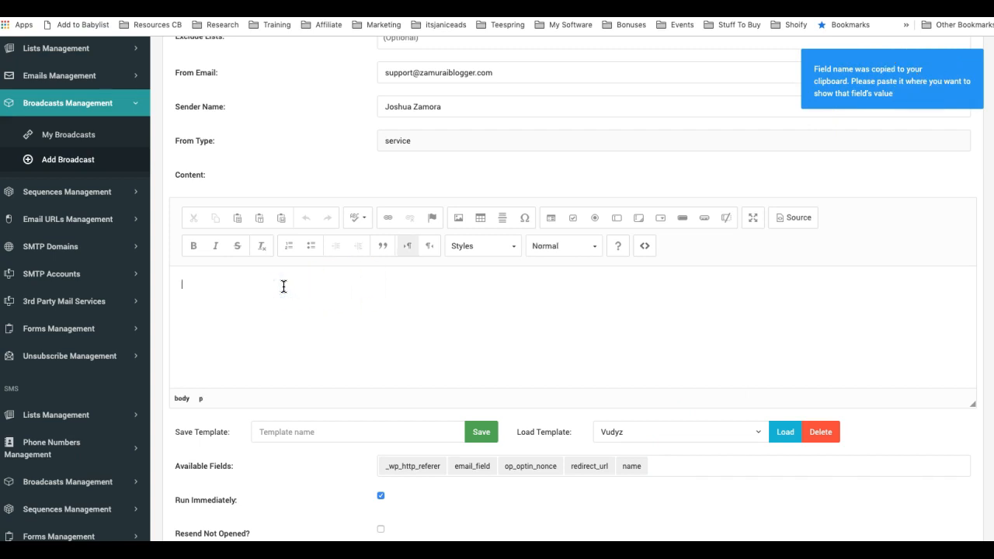
type("%name%")
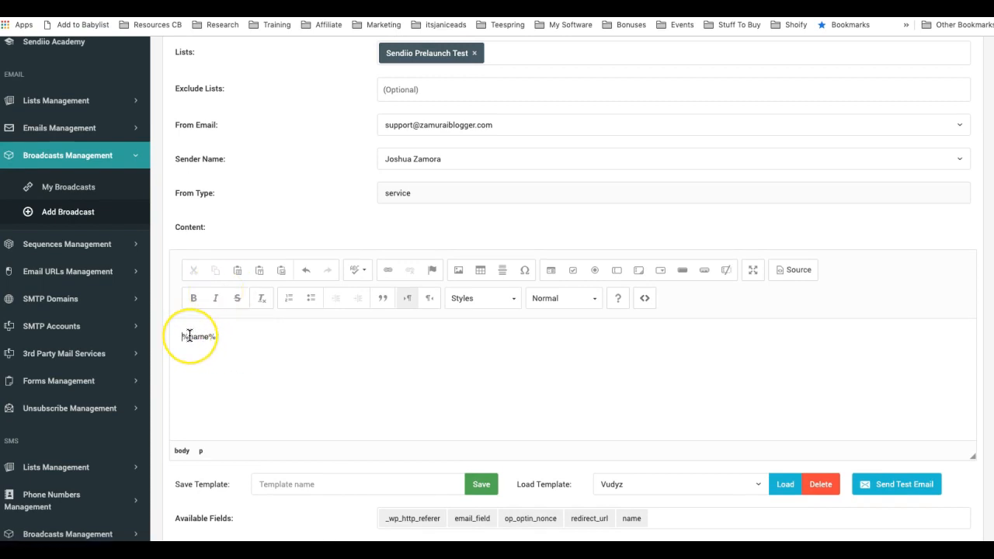
type("Hi")
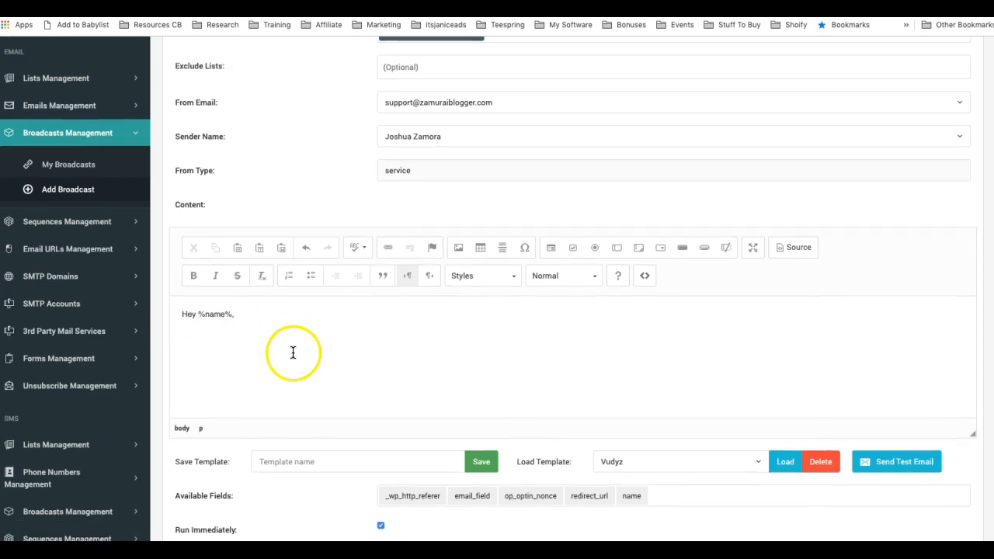
Add the line "Is this your email? : %email_field%" with the email merge field.
left_click(472, 496)
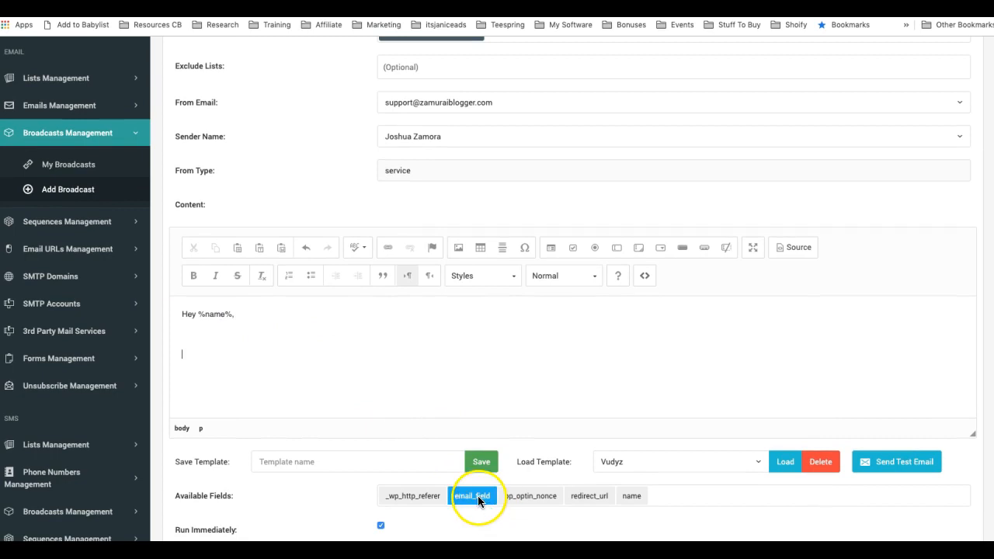
left_click(472, 496)
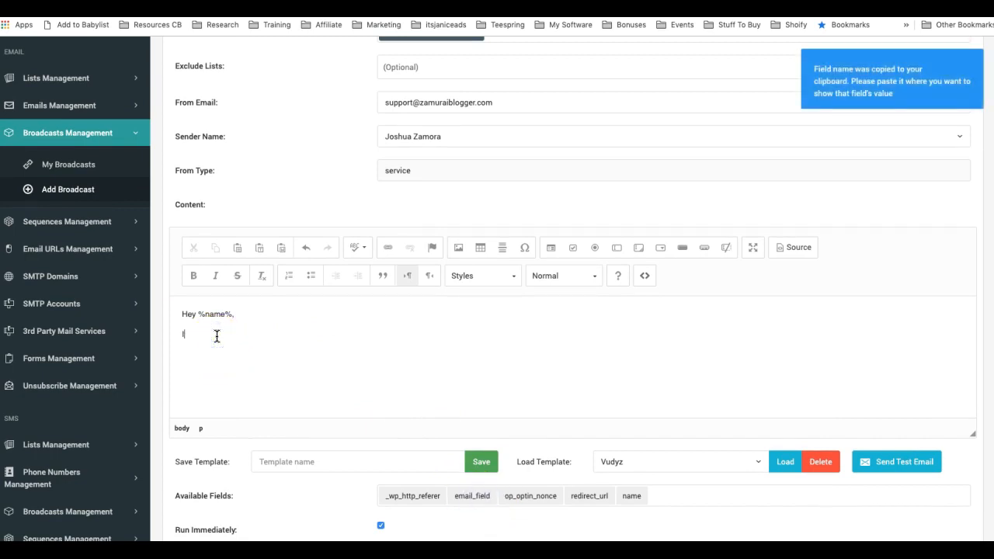
type("Is this your email? : %email_field%")
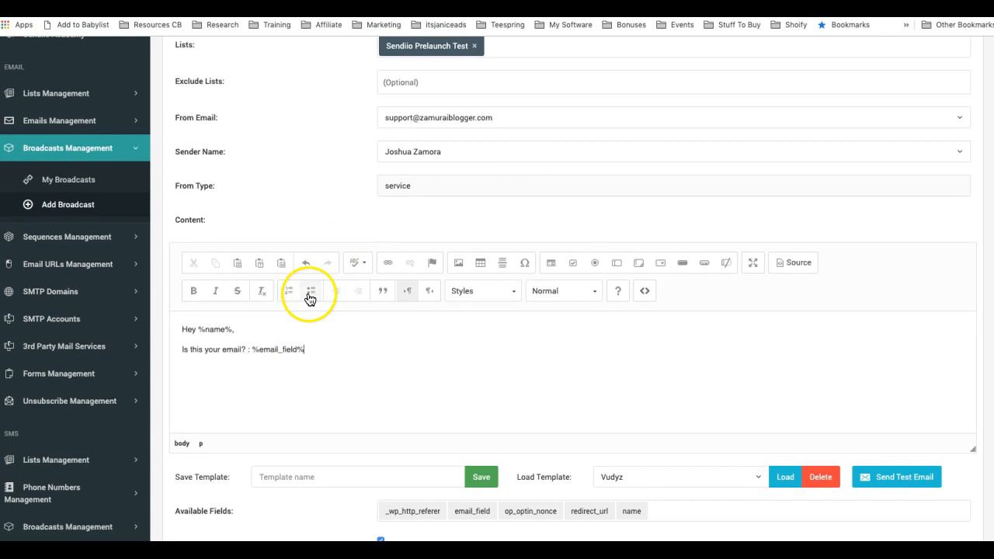
scroll("down", 3)
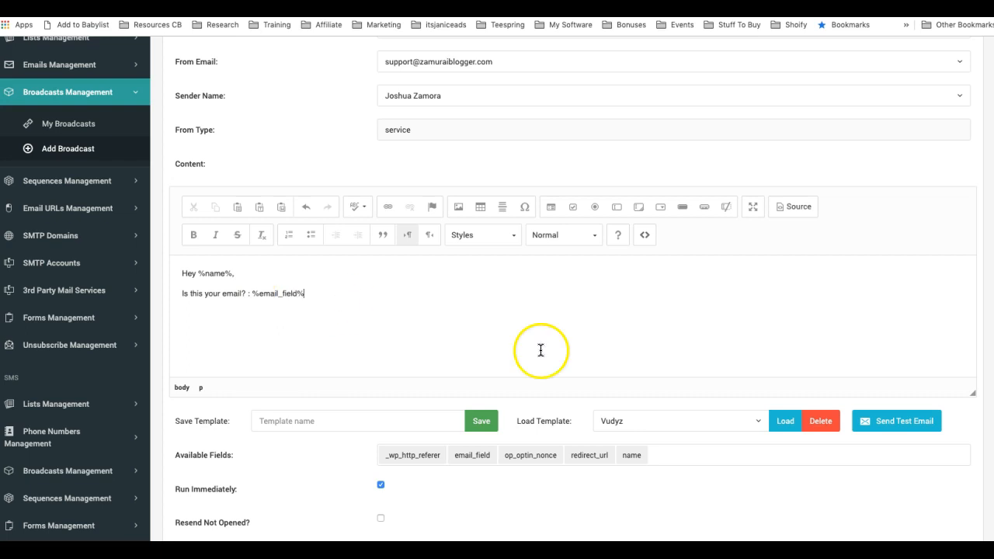
mouse_move(448, 366)
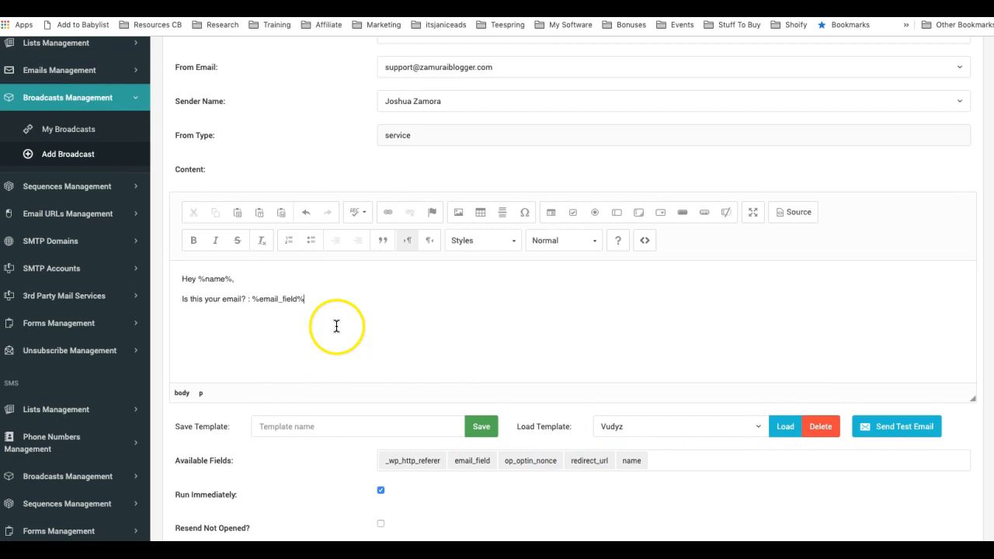
scroll("down", 3)
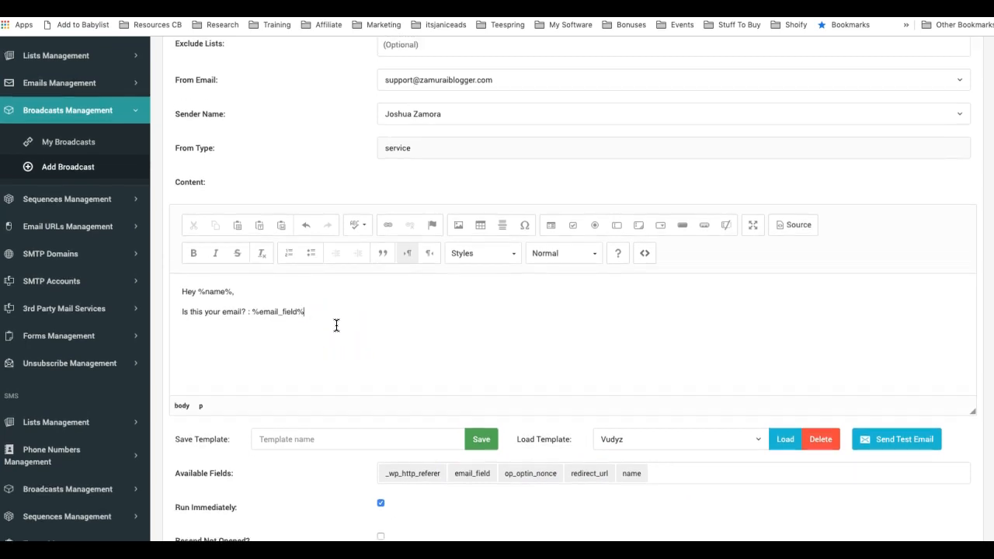
scroll("down", 3)
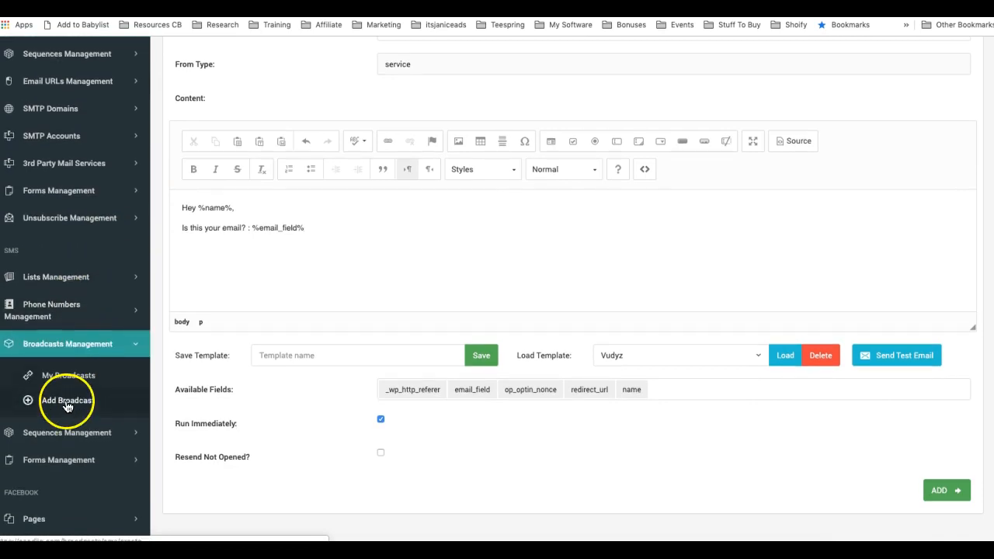
Start a new SMS broadcast greeting "Hey %name%" and asking "Are you from %city%?".
left_click(66, 401)
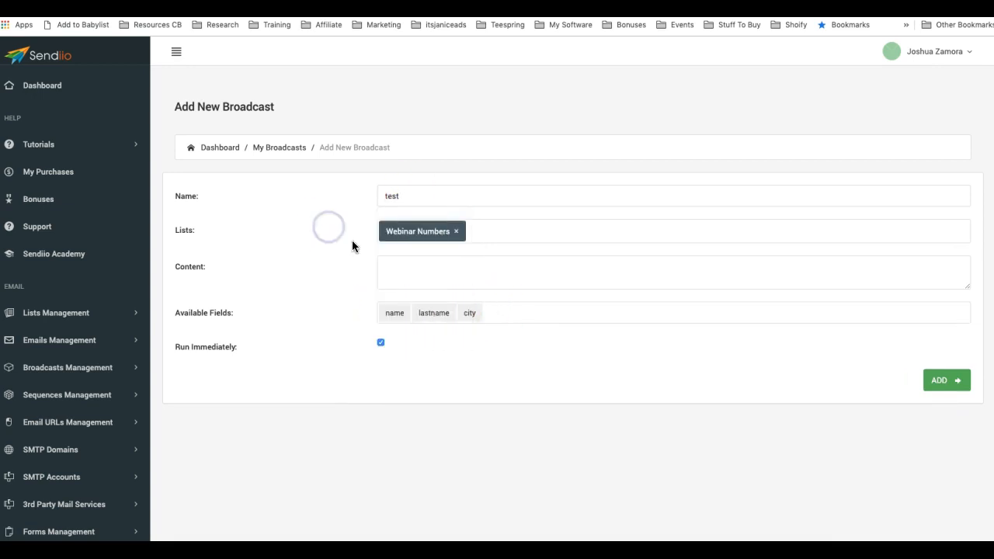
left_click(394, 314)
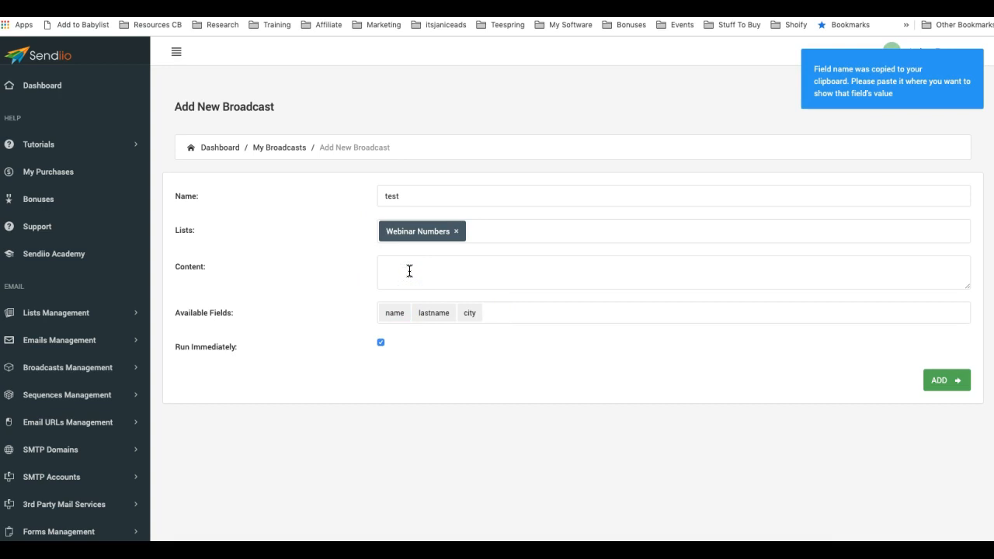
type("Hey %name%")
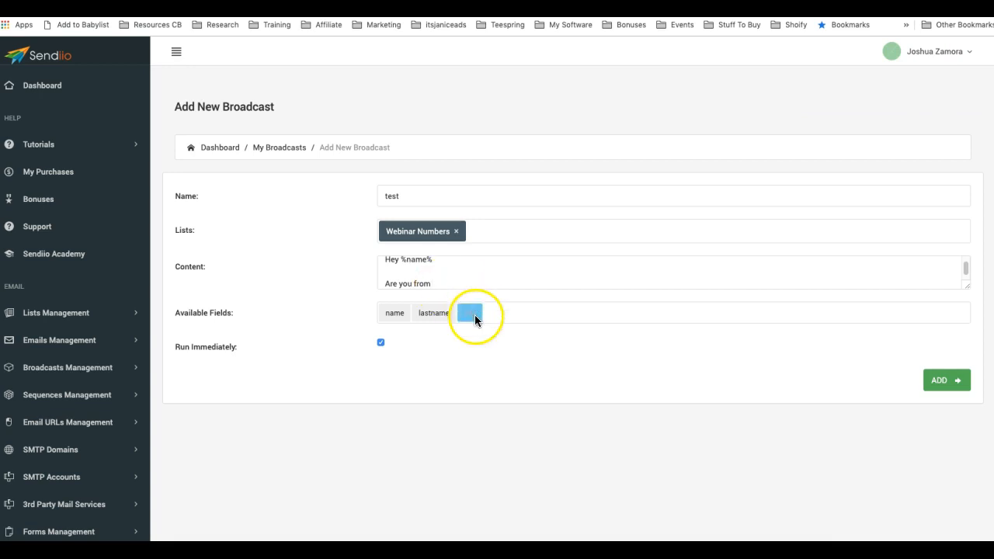
left_click(469, 312)
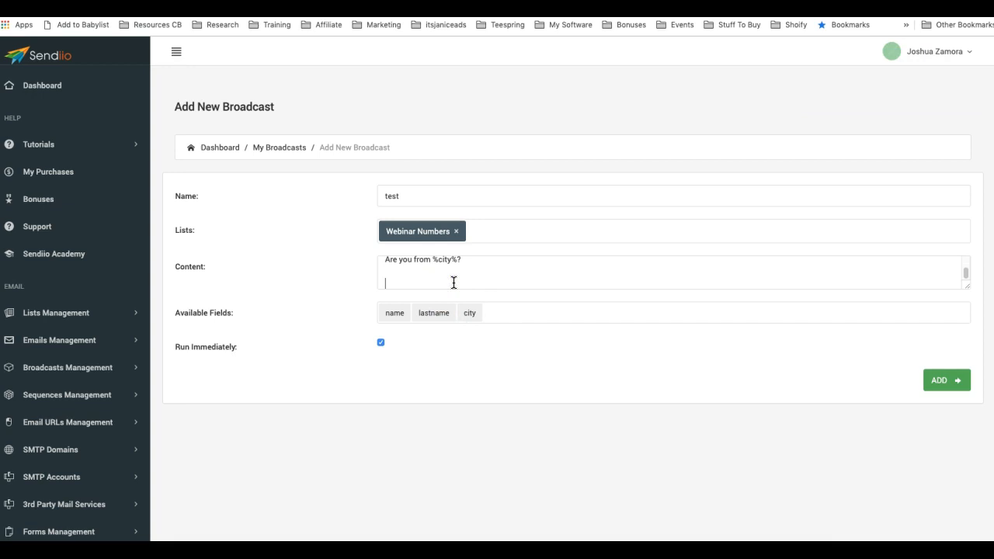
Add the call-us line "If so, call us here for a disco" to the SMS message.
type("If so, cal us")
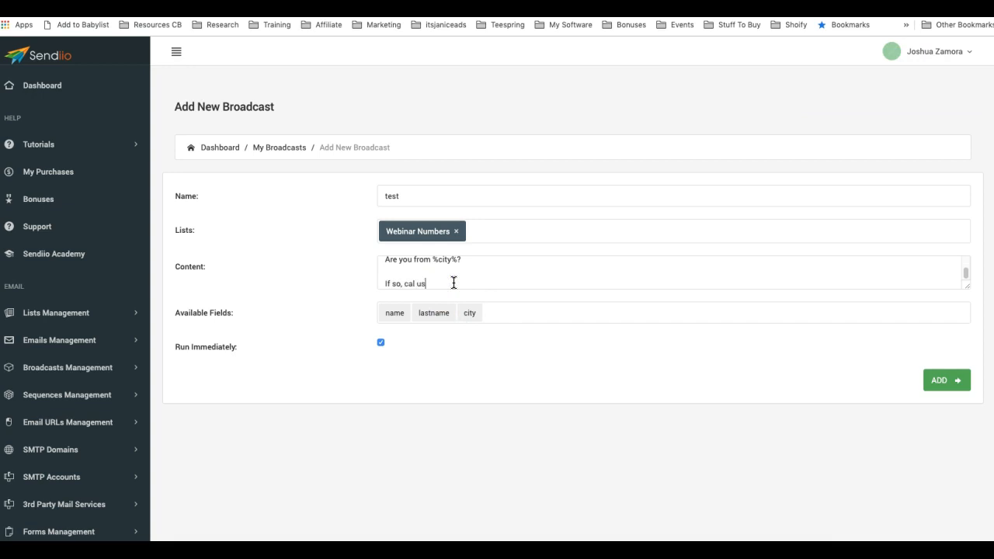
type("l")
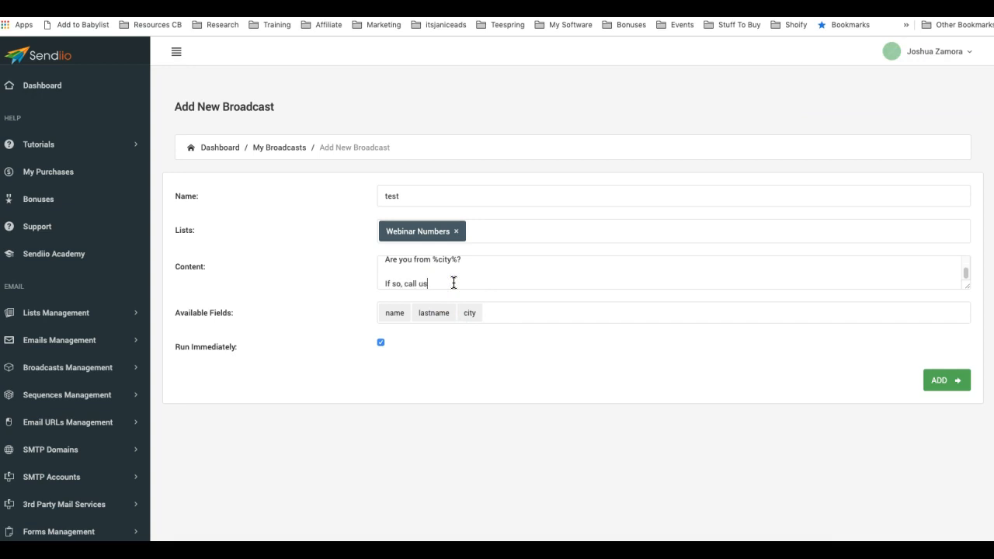
type("here for a")
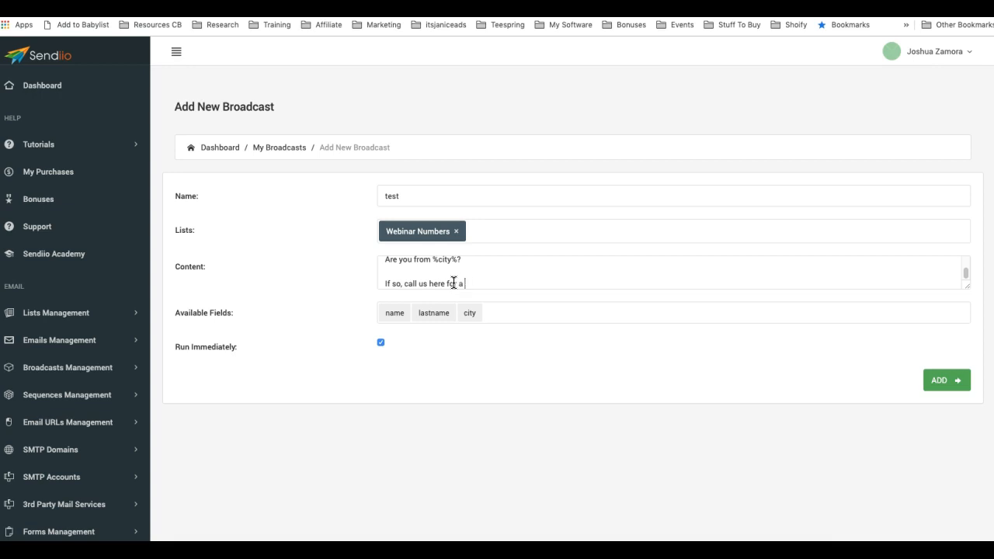
type("disco")
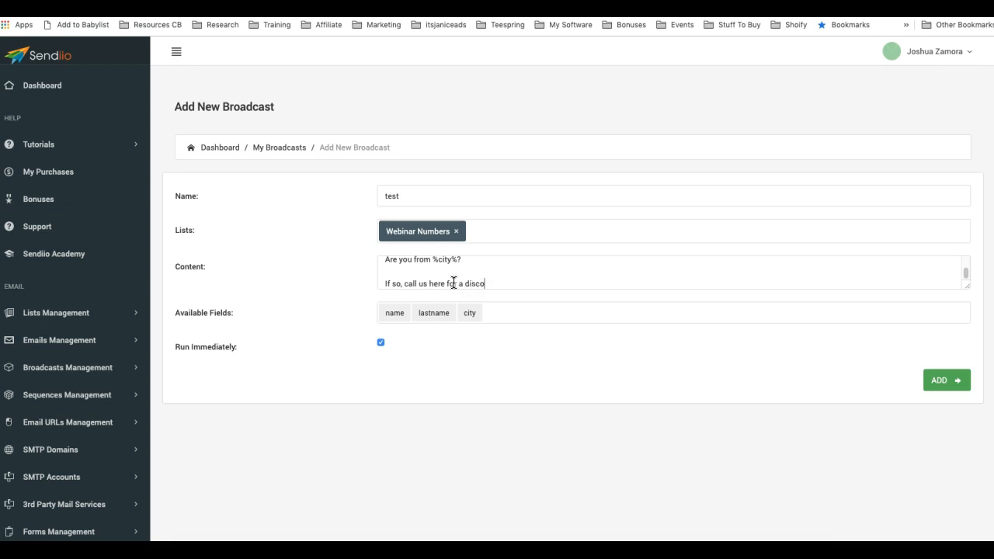
left_click(394, 313)
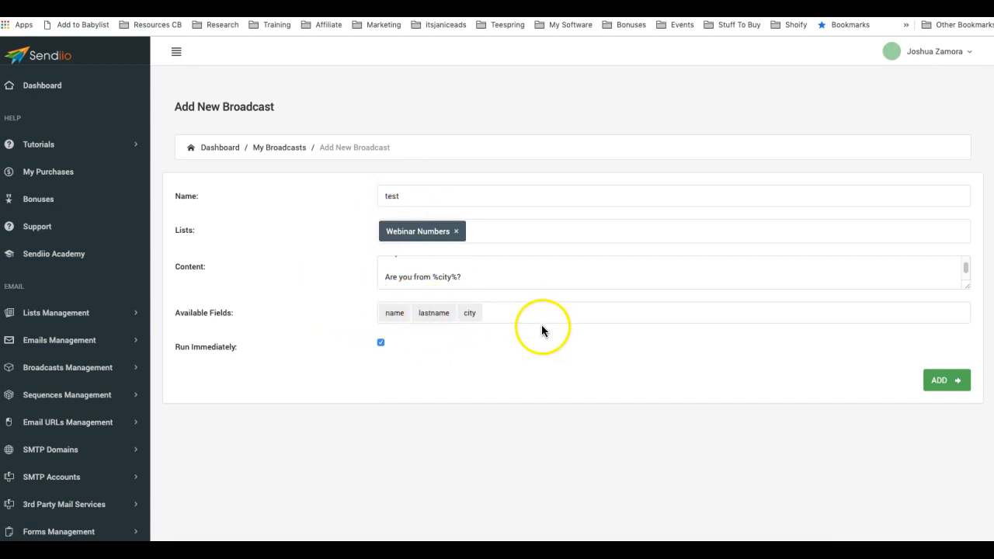
left_click(469, 312)
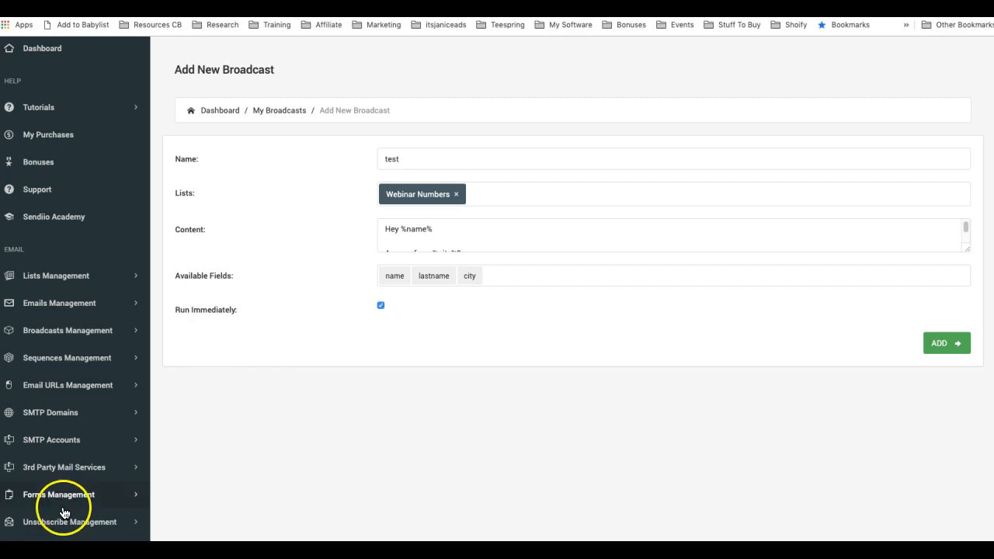
mouse_move(168, 491)
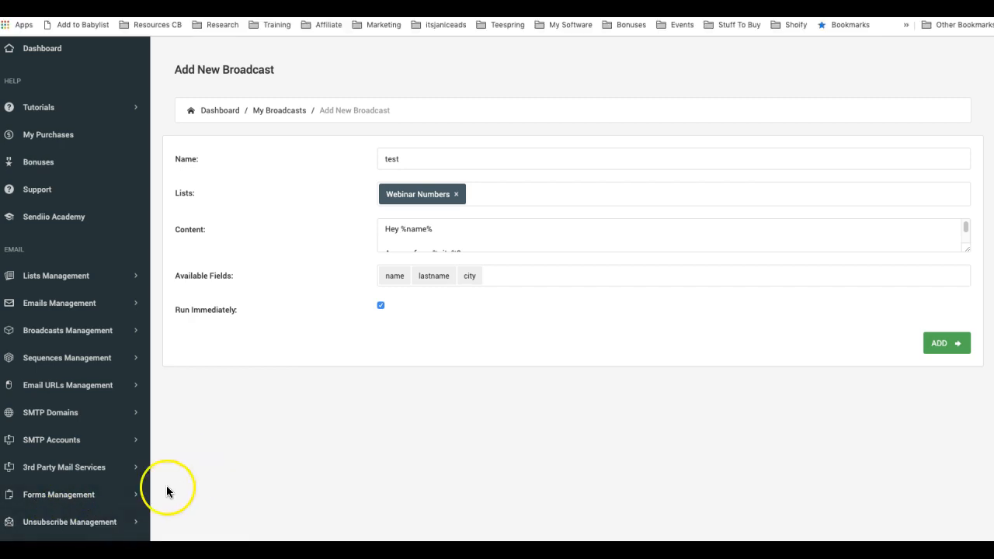